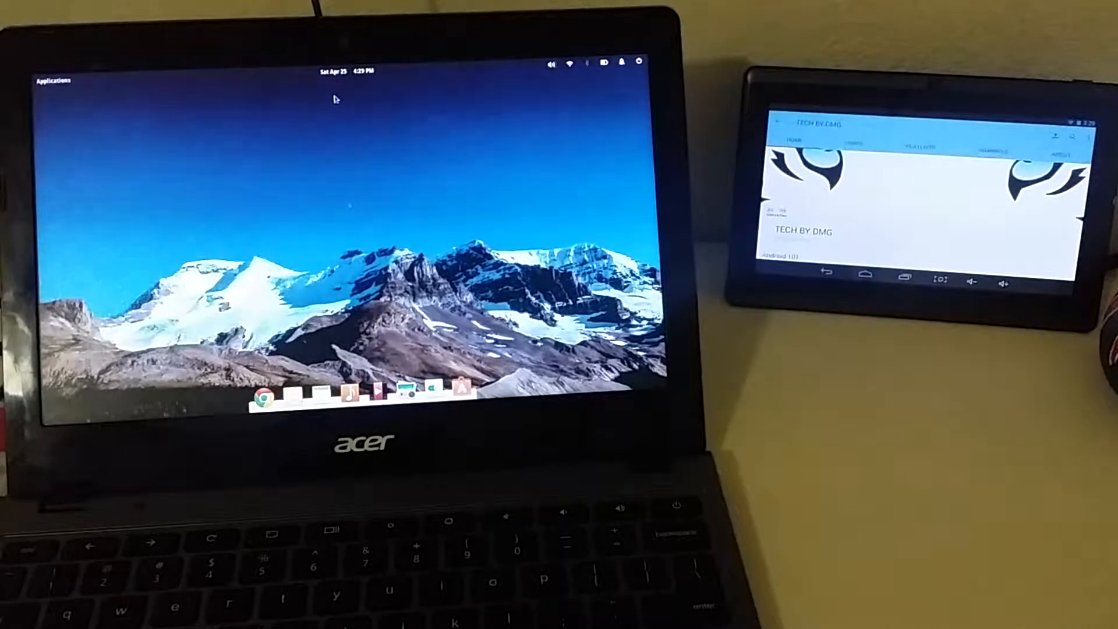
click(346, 71)
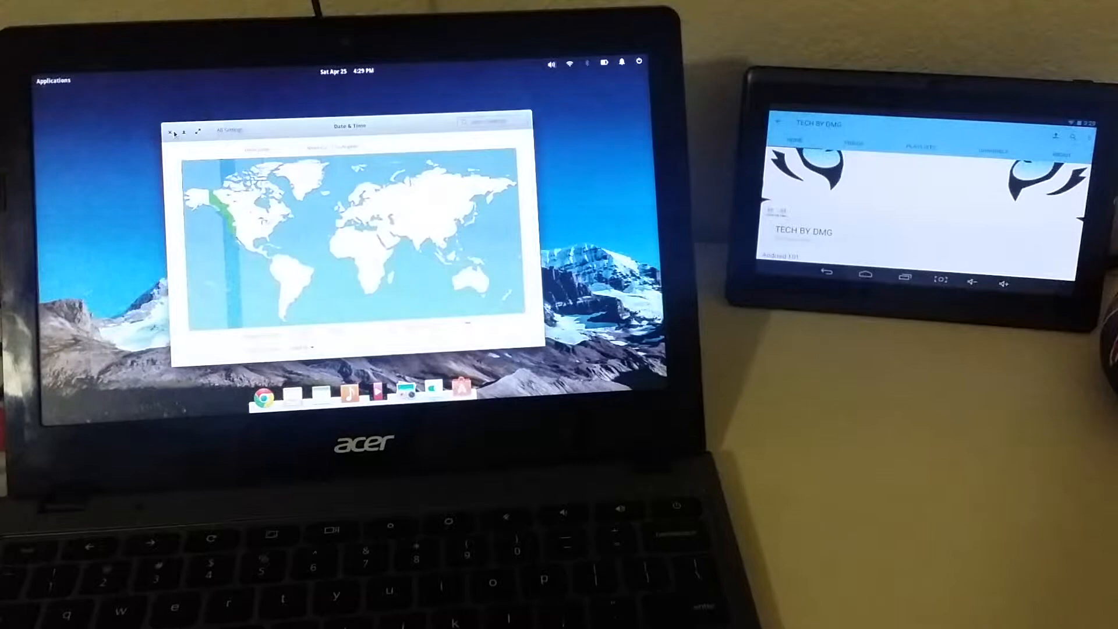
click(172, 135)
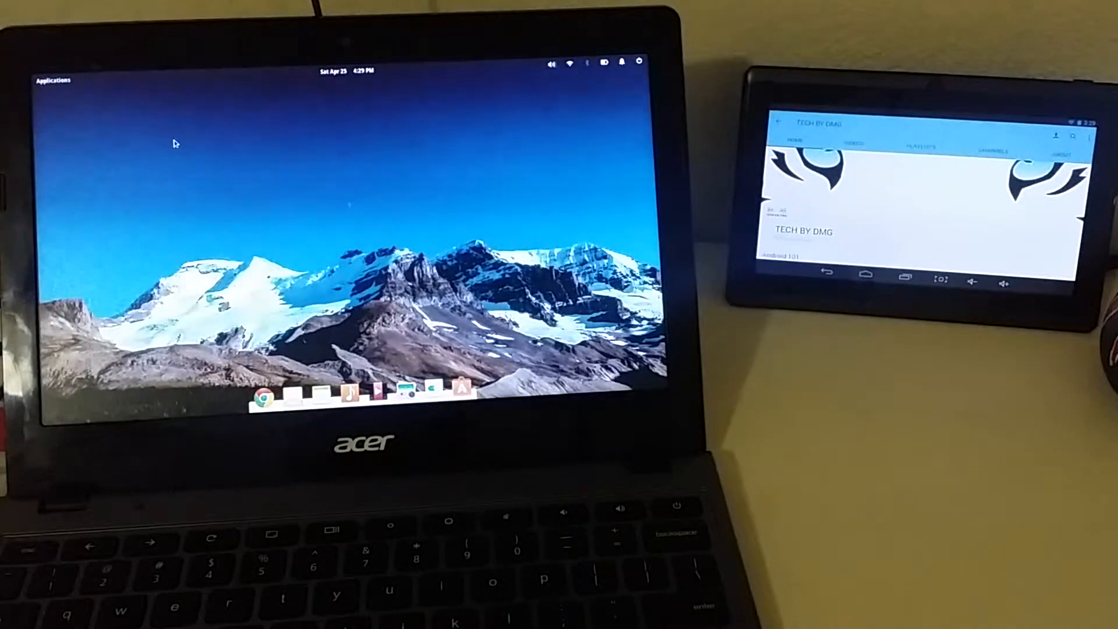